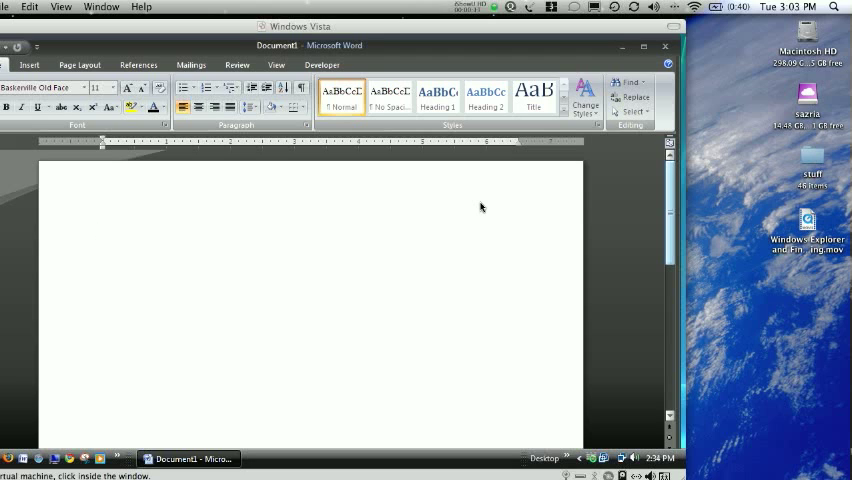
pyautogui.moveTo(436, 208)
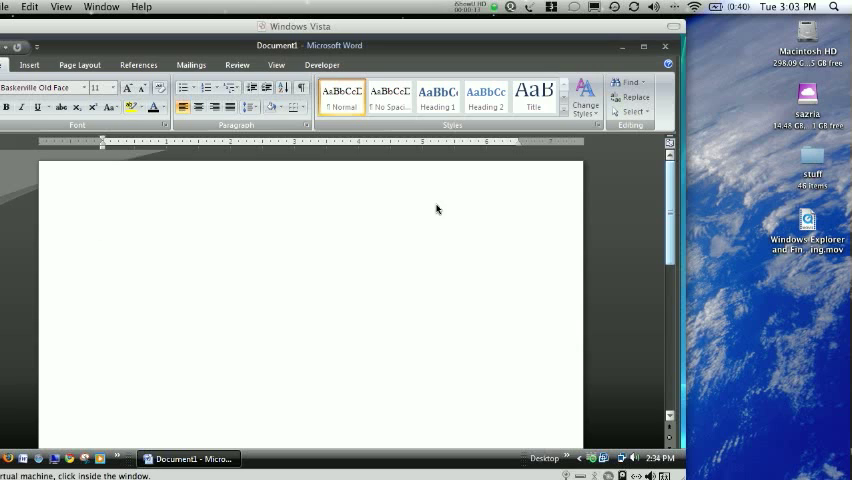
pyautogui.moveTo(426, 212)
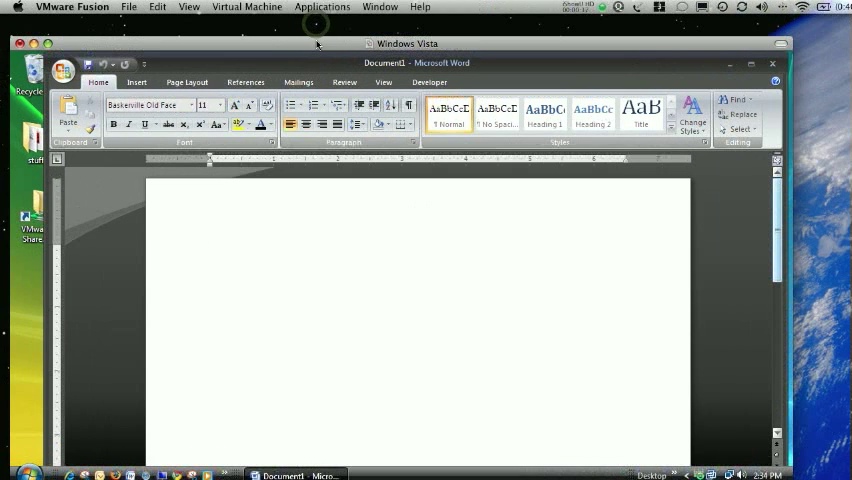
# - Focus the blank Word document and show the Office menu's Recent Documents list
pyautogui.click(208, 248)
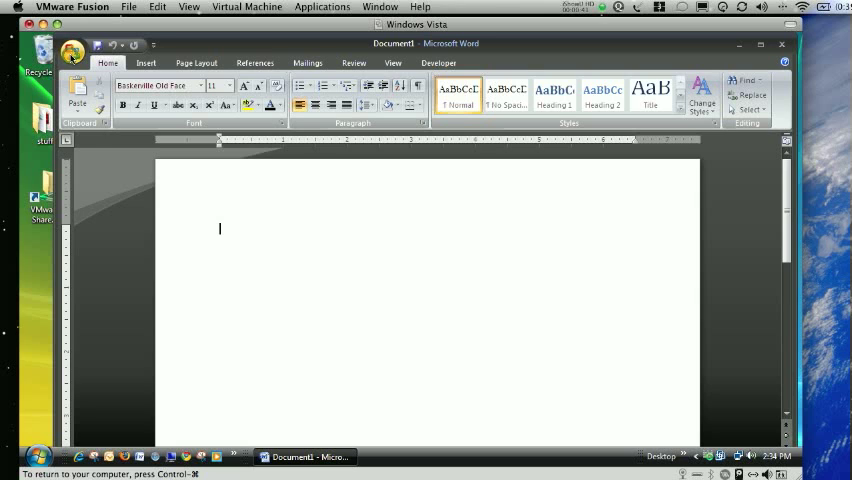
pyautogui.click(76, 50)
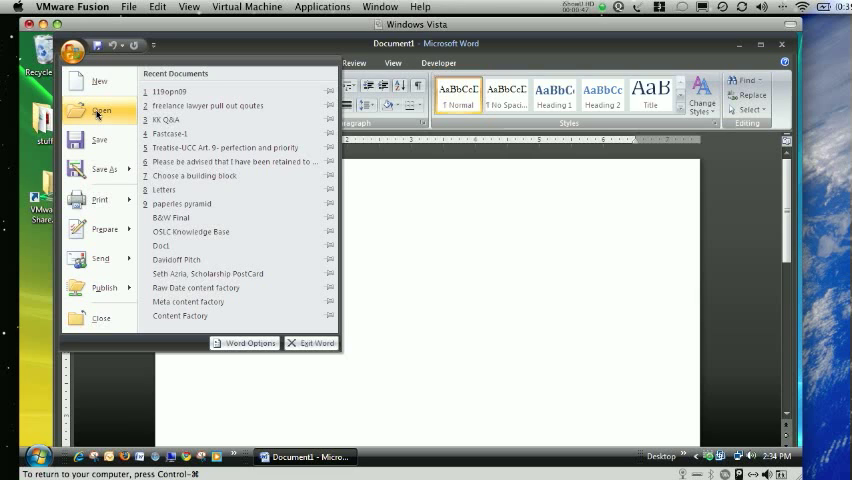
# - Minimize Word so the Windows Vista desktop is visible
pyautogui.click(80, 44)
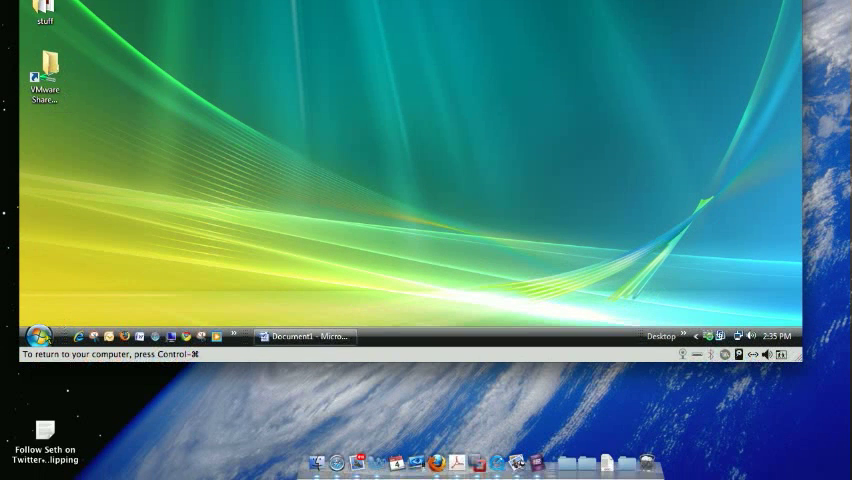
# - Search the Start menu for "wind" and show the Windows Explorer result's options
pyautogui.click(44, 336)
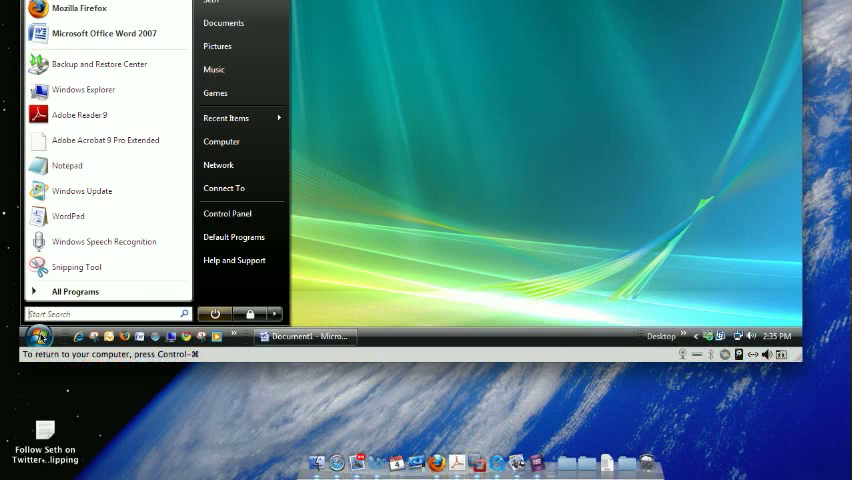
pyautogui.write('wind')
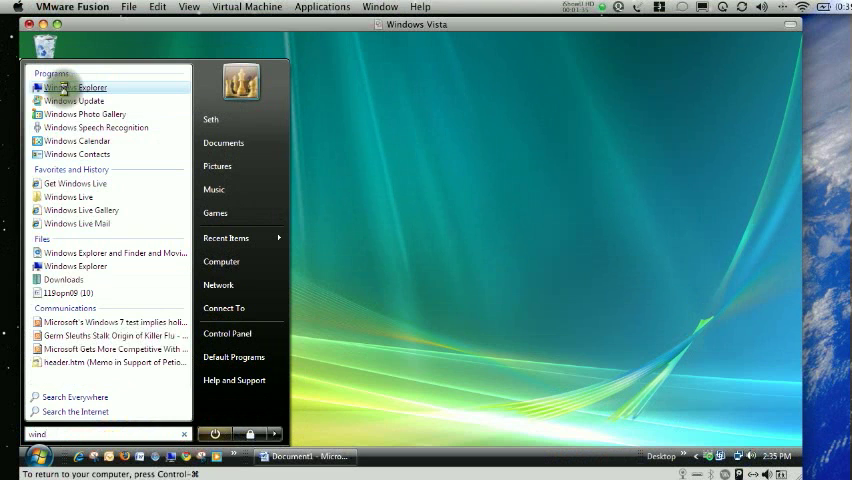
pyautogui.rightClick(76, 88)
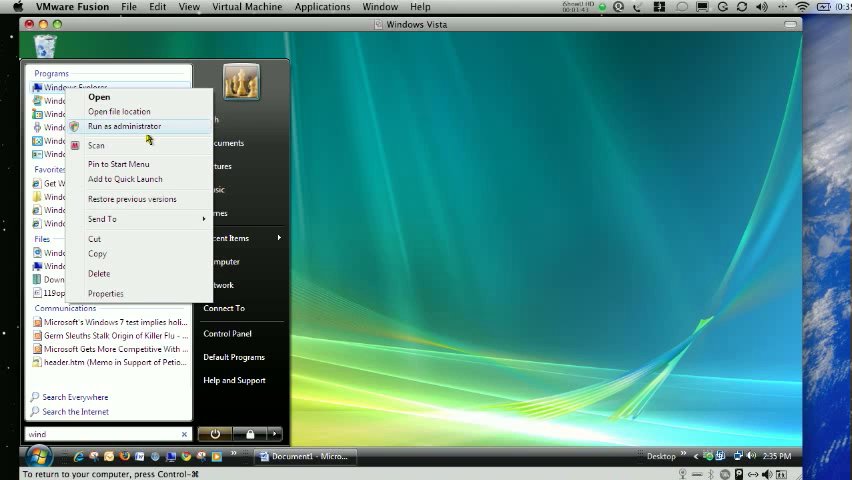
pyautogui.moveTo(124, 180)
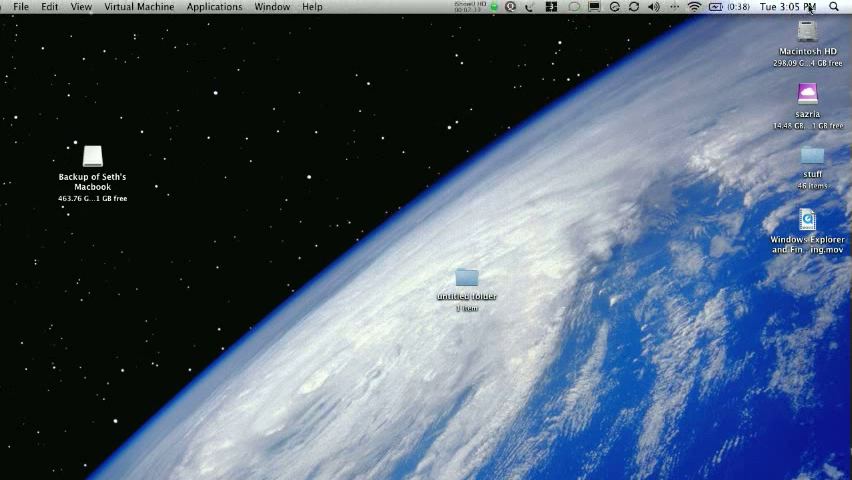
pyautogui.moveTo(632, 112)
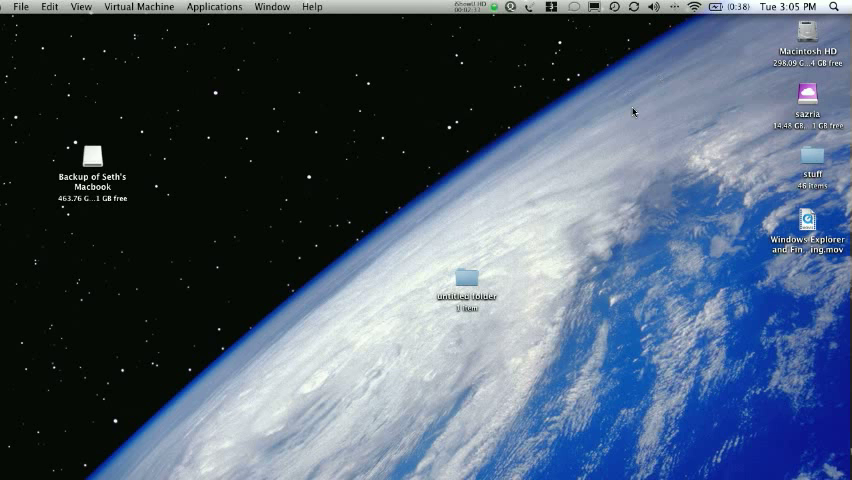
pyautogui.moveTo(800, 32)
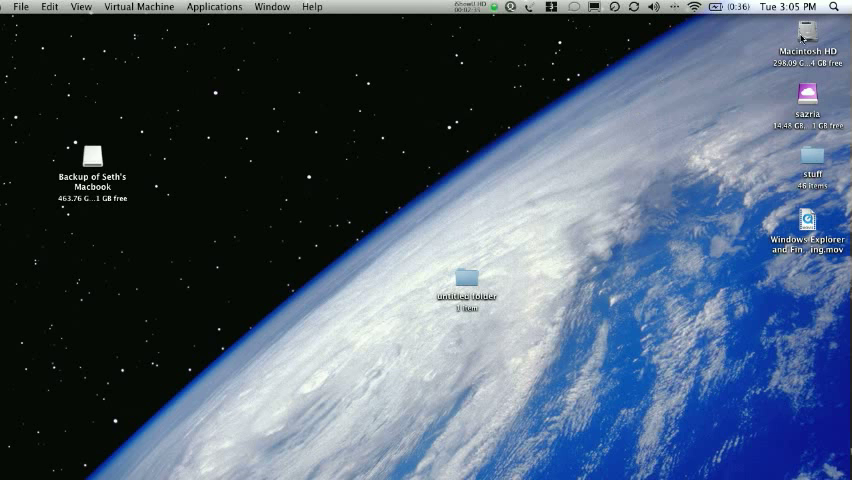
pyautogui.moveTo(778, 90)
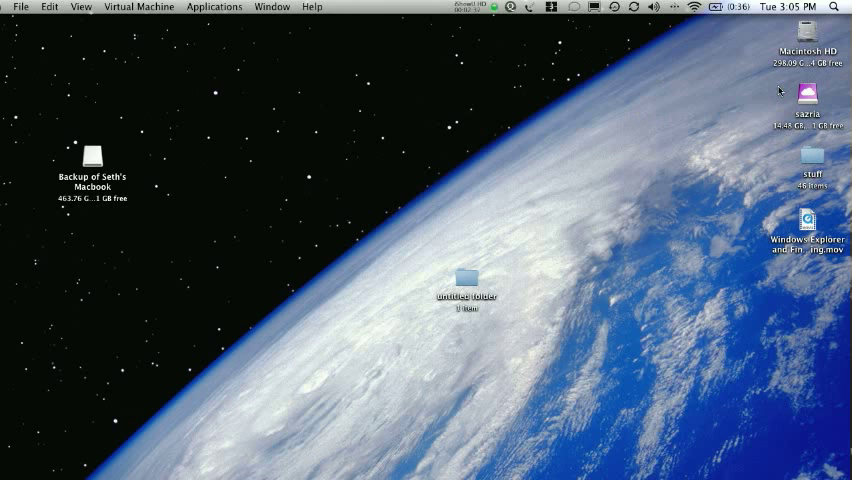
pyautogui.moveTo(568, 108)
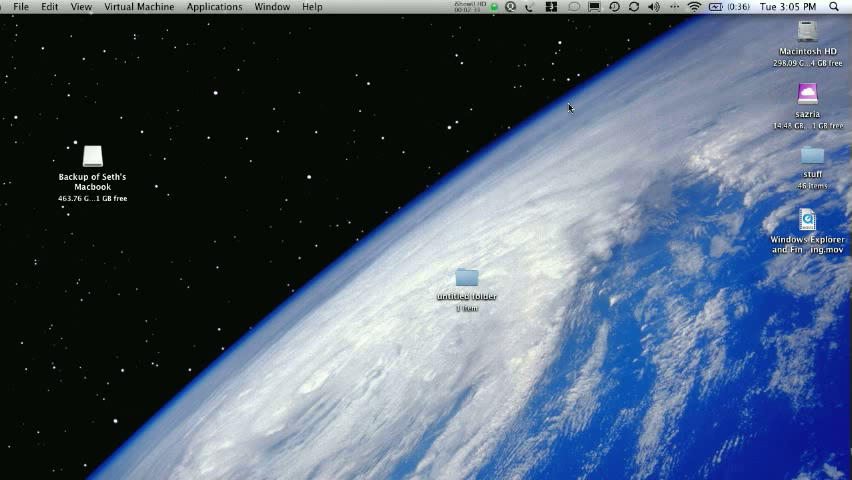
pyautogui.moveTo(518, 148)
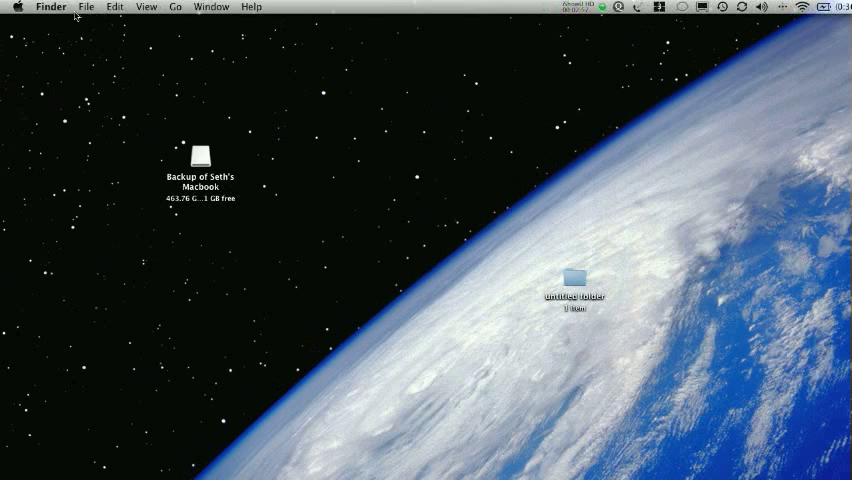
pyautogui.click(50, 6)
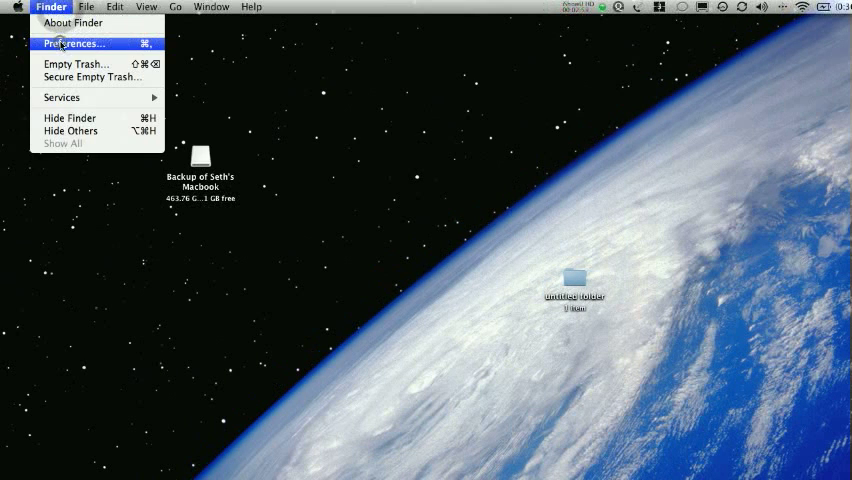
pyautogui.click(72, 44)
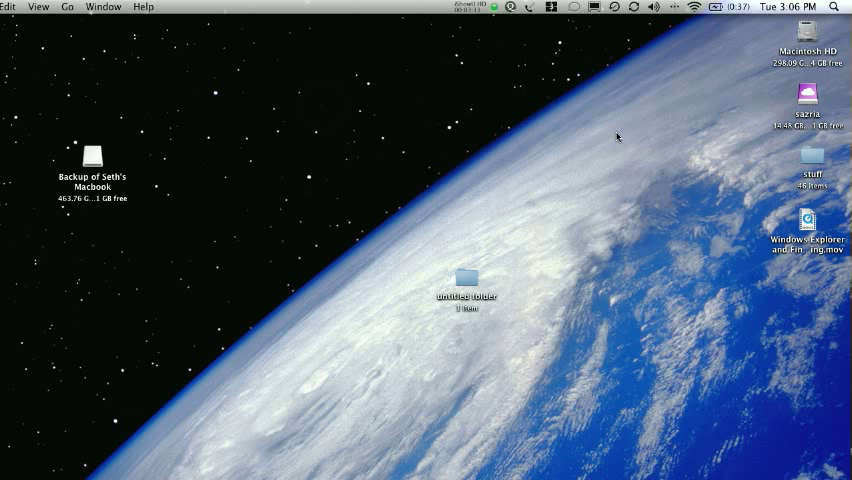
pyautogui.moveTo(636, 148)
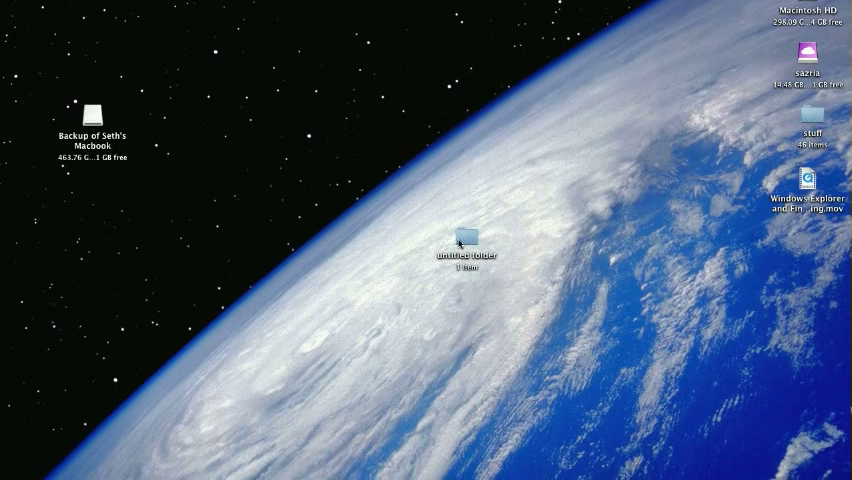
# - Move and open the untitled folder beside a Documents window, selecting its nested subfolders
pyautogui.moveTo(460, 246); pyautogui.dragTo(684, 256)
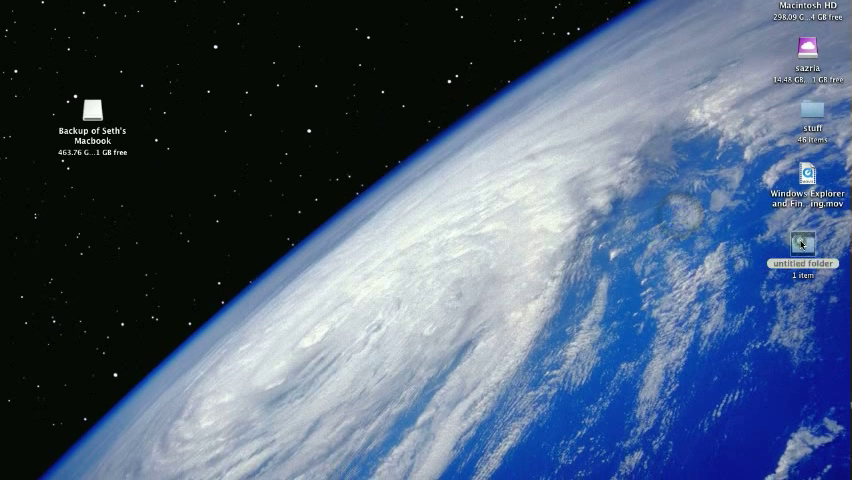
pyautogui.doubleClick(800, 244)
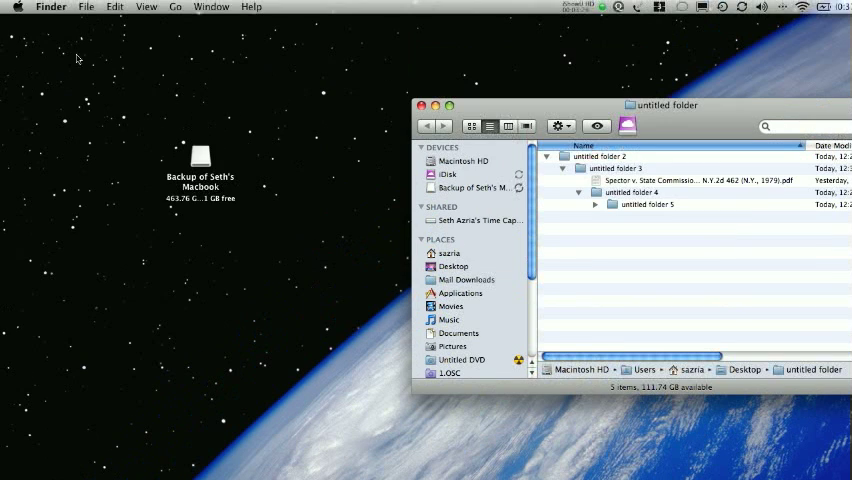
pyautogui.click(86, 8)
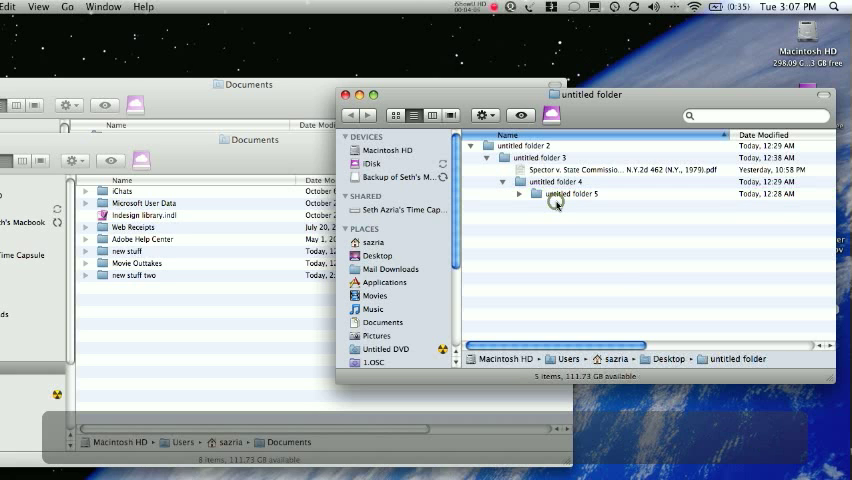
pyautogui.click(570, 192)
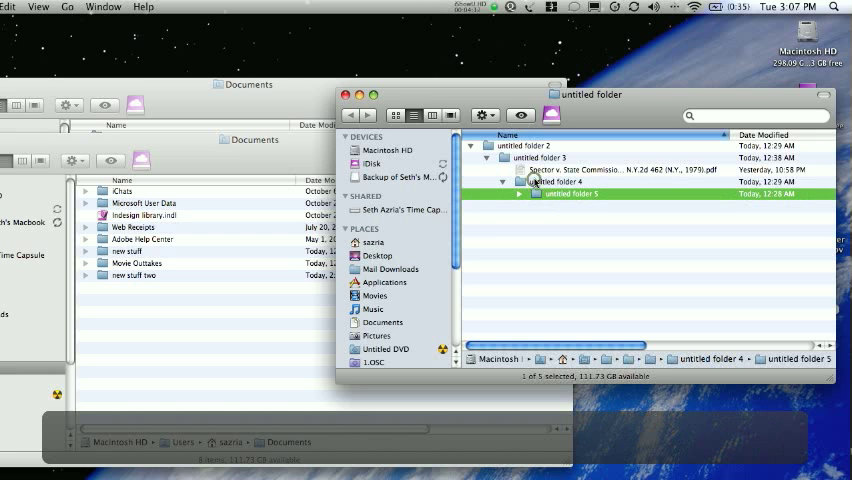